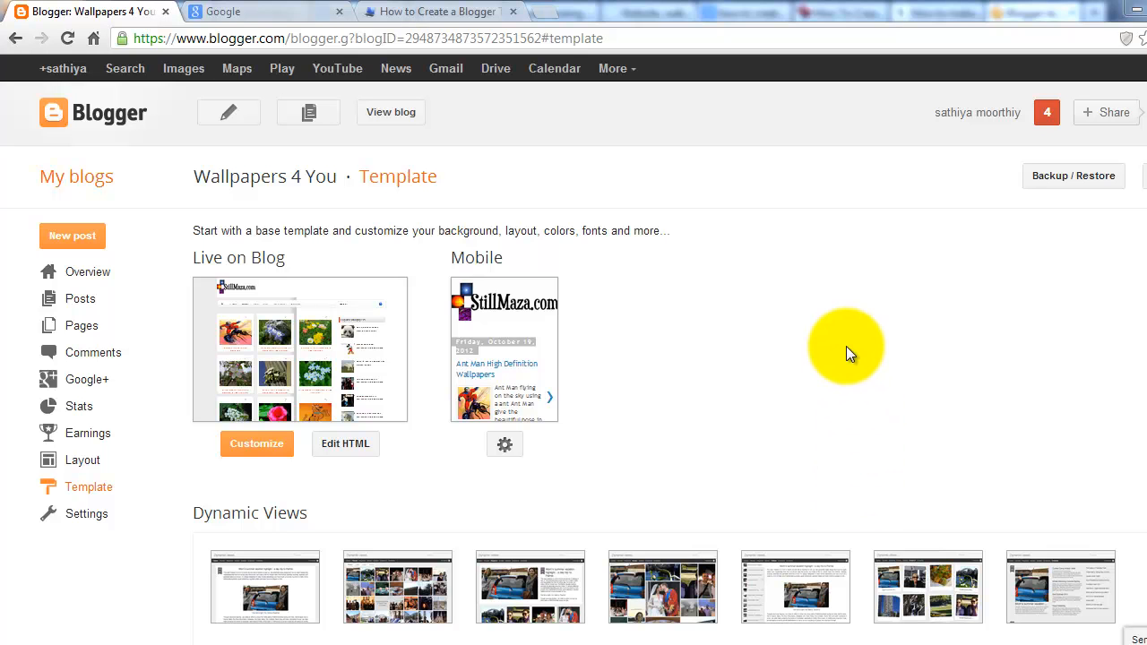
mouse_move(846, 350)
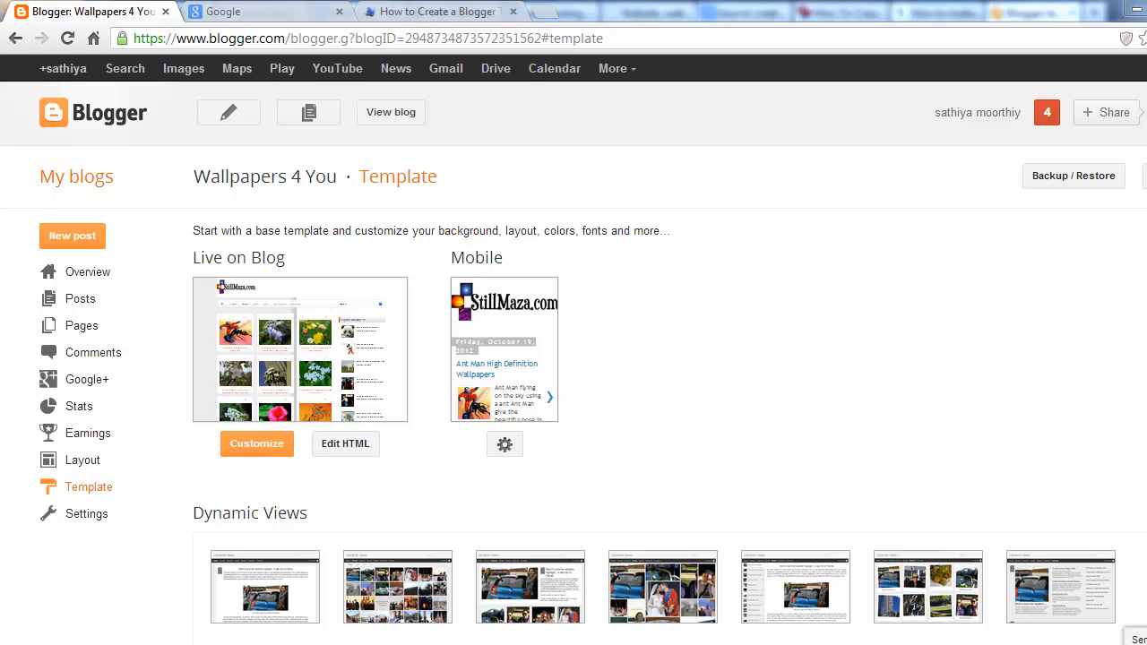
Scroll down through the Blogger template page
scroll("down", 3)
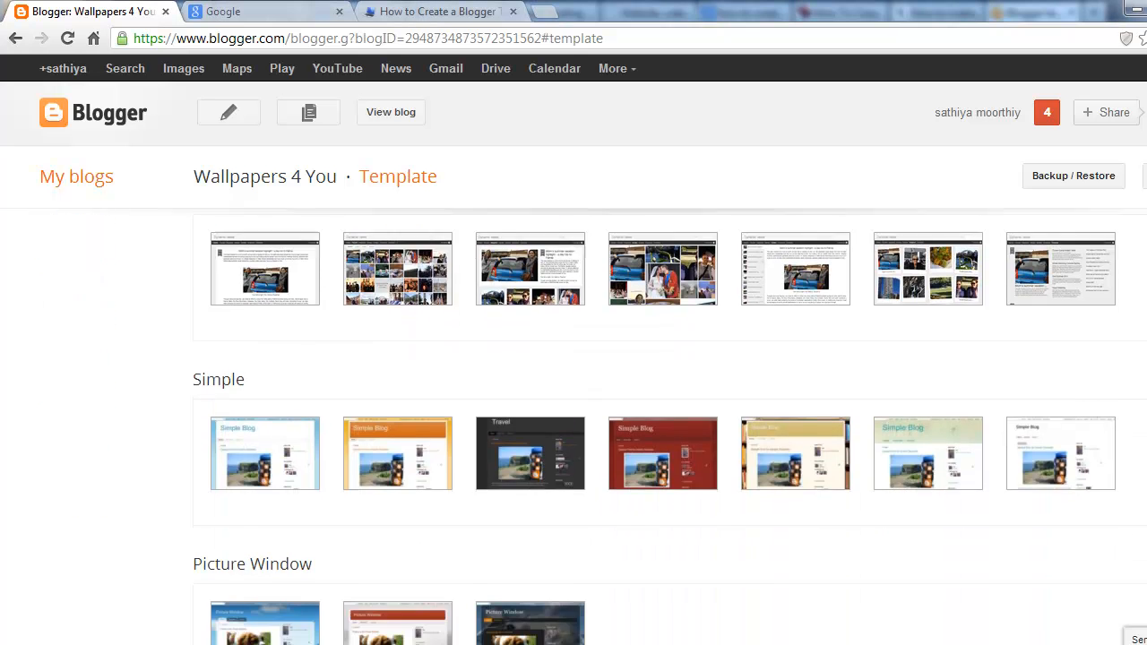
scroll("down", 3)
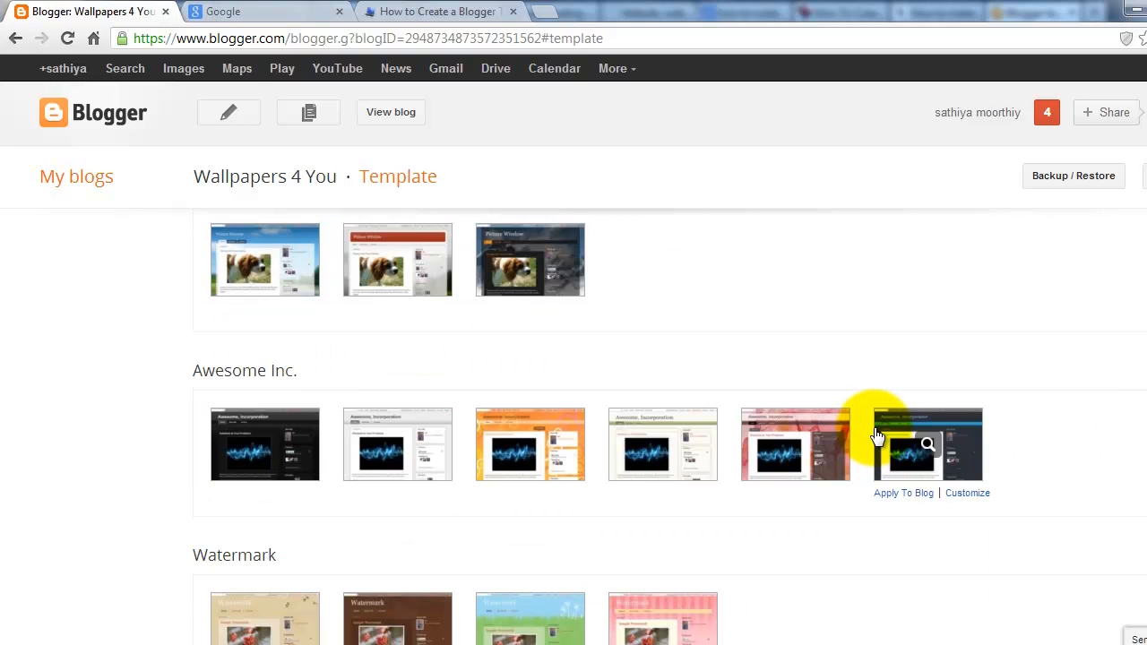
scroll("down", 3)
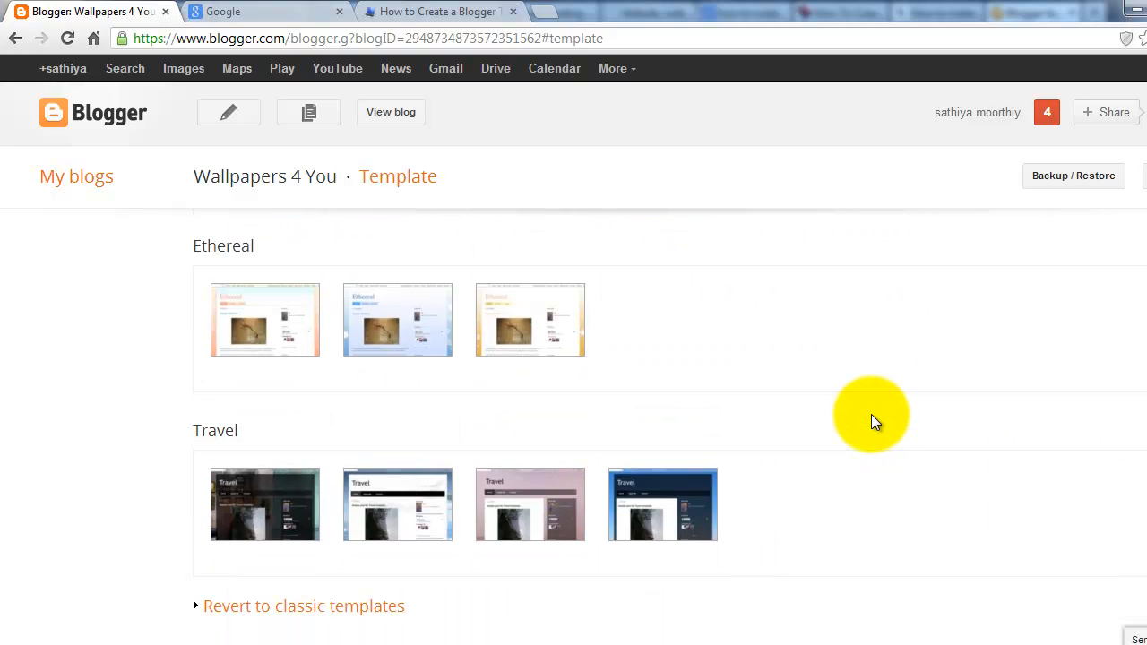
scroll("down", 3)
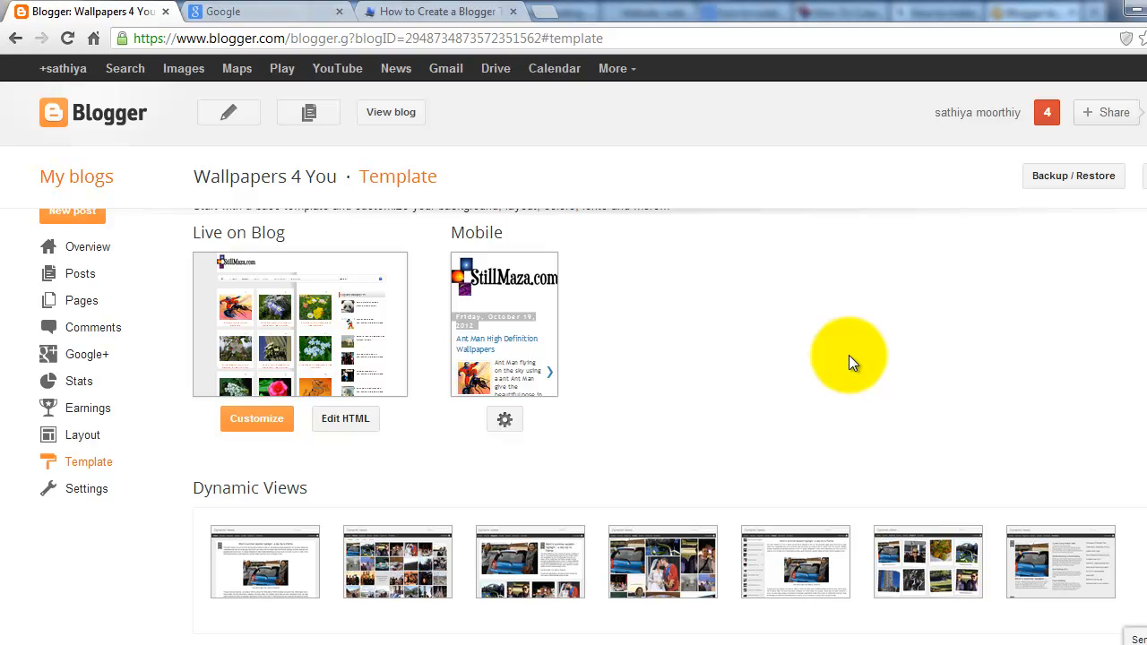
mouse_move(495, 68)
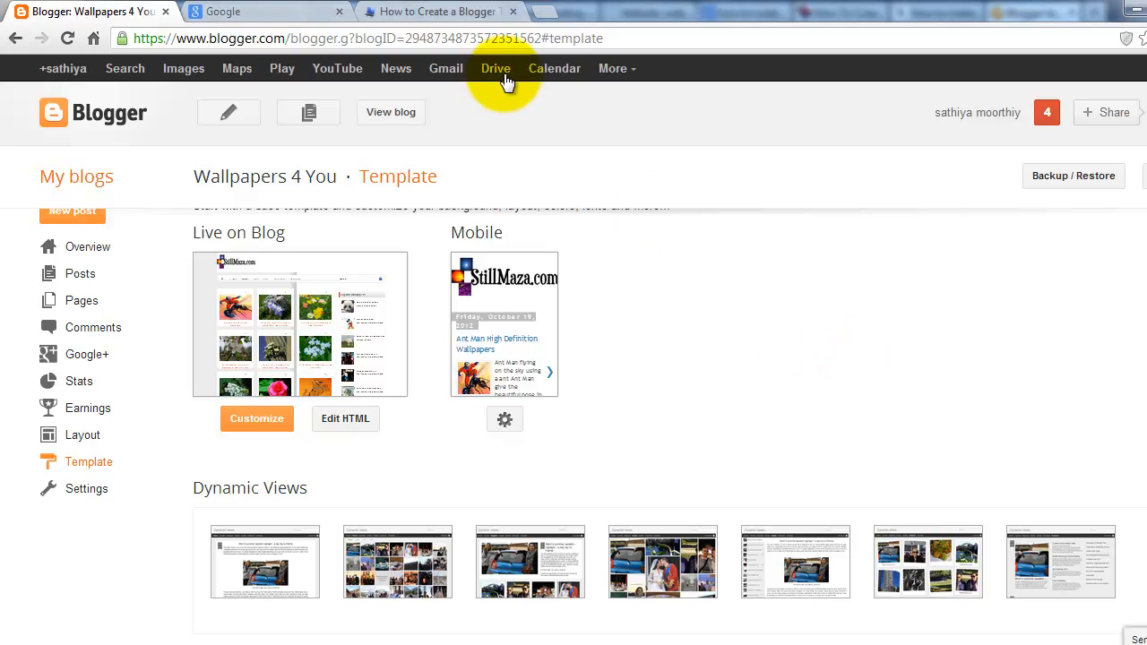
Switch to the OnlineUstaad 'How to Create a Blogger Template from Scratch?' tutorial and read down to its XML code sample
left_click(439, 10)
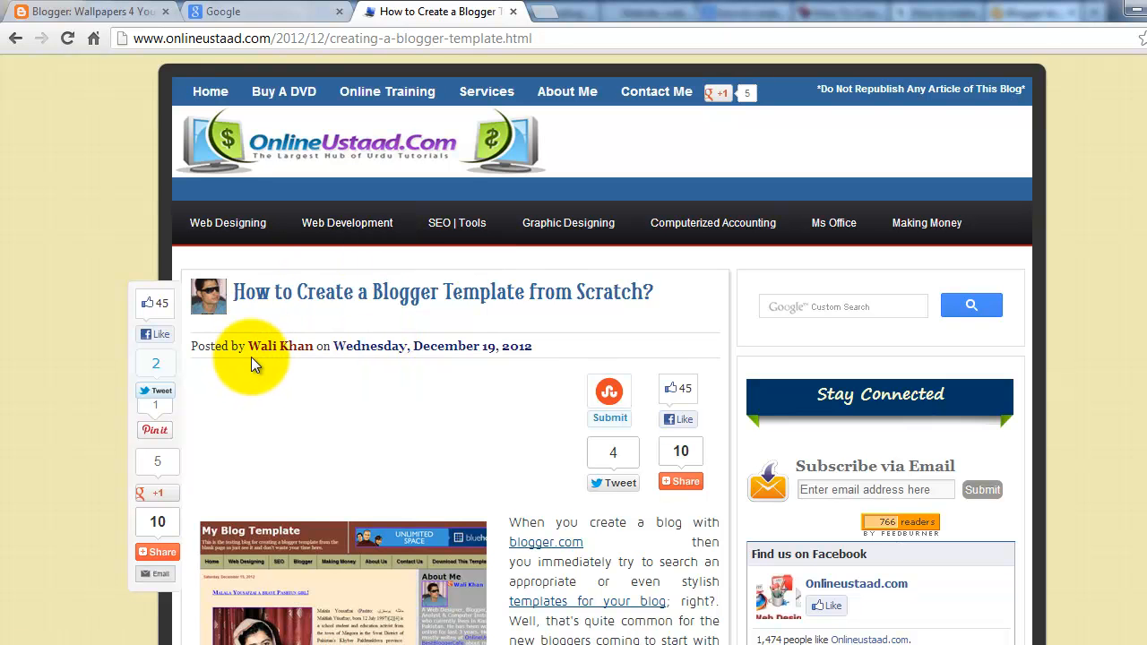
scroll("down", 3)
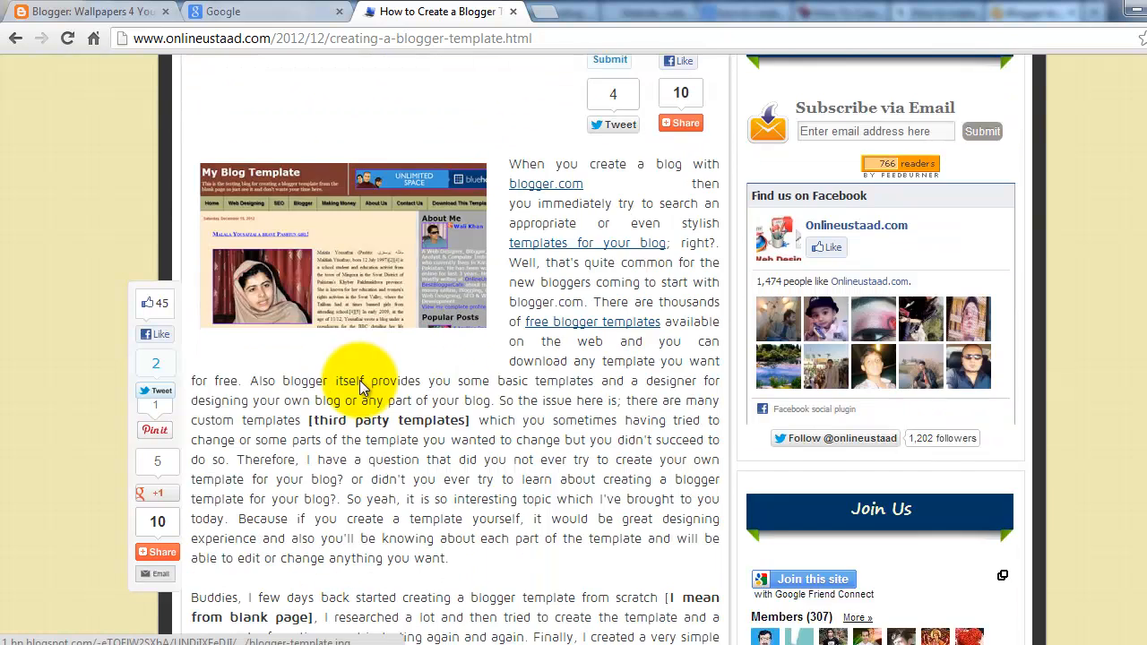
scroll("down", 3)
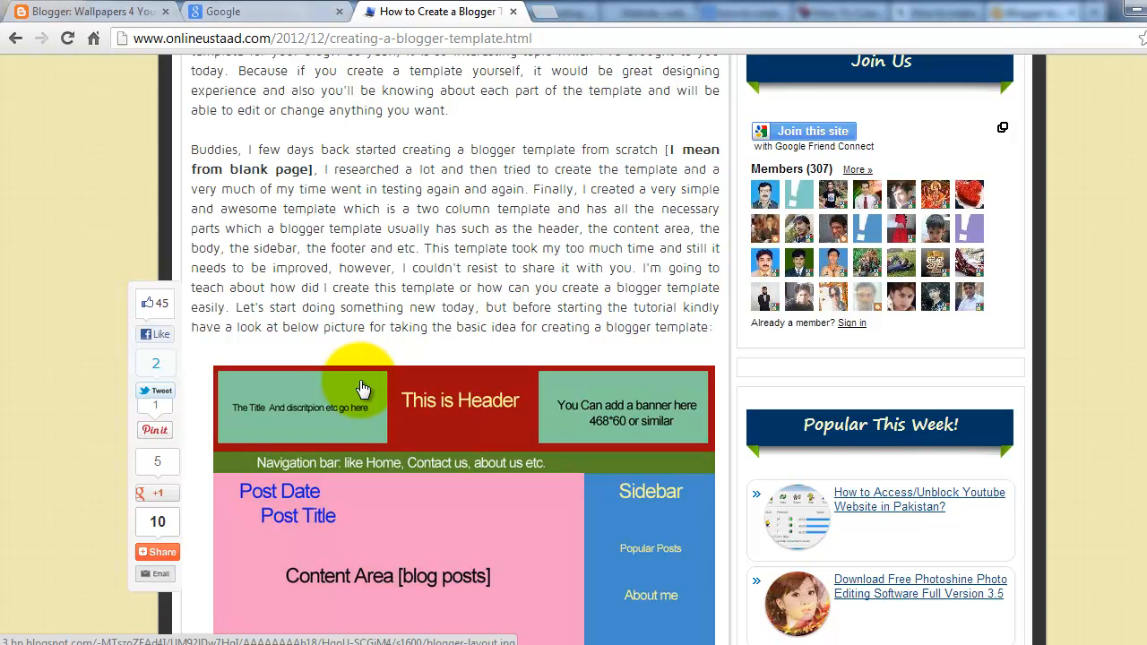
scroll("down", 3)
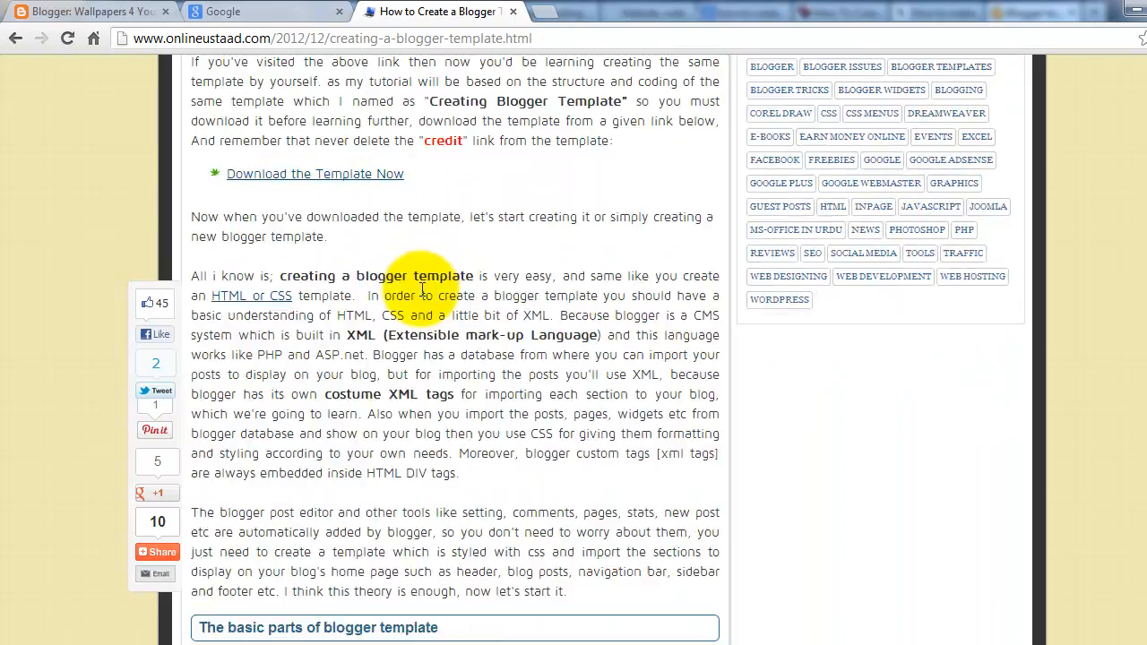
scroll("down", 3)
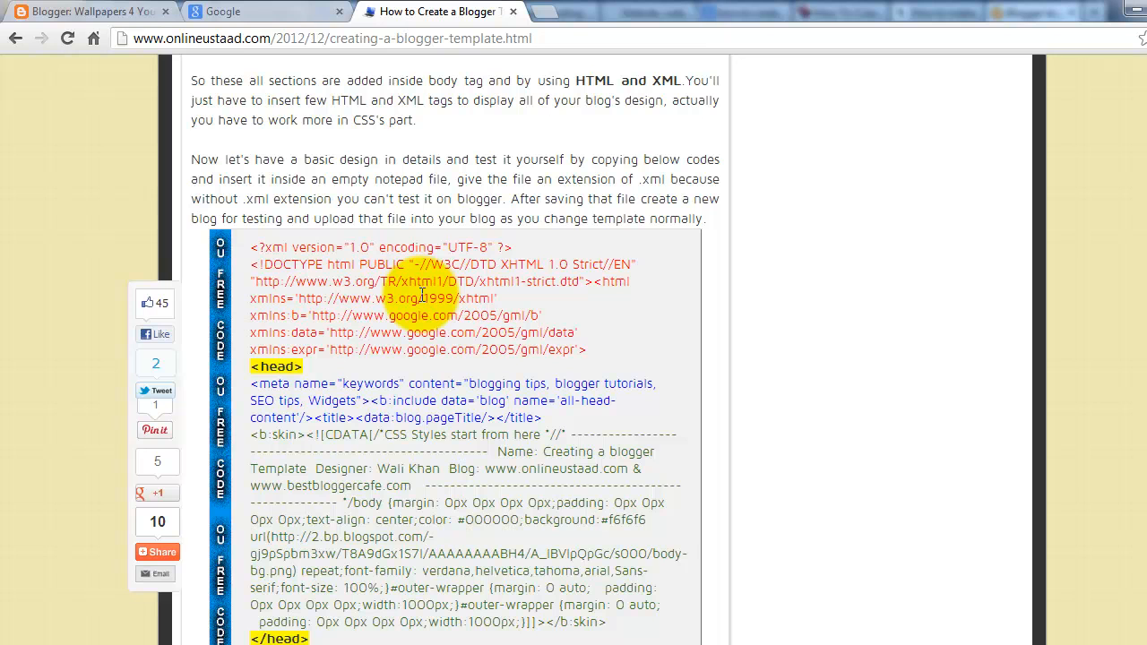